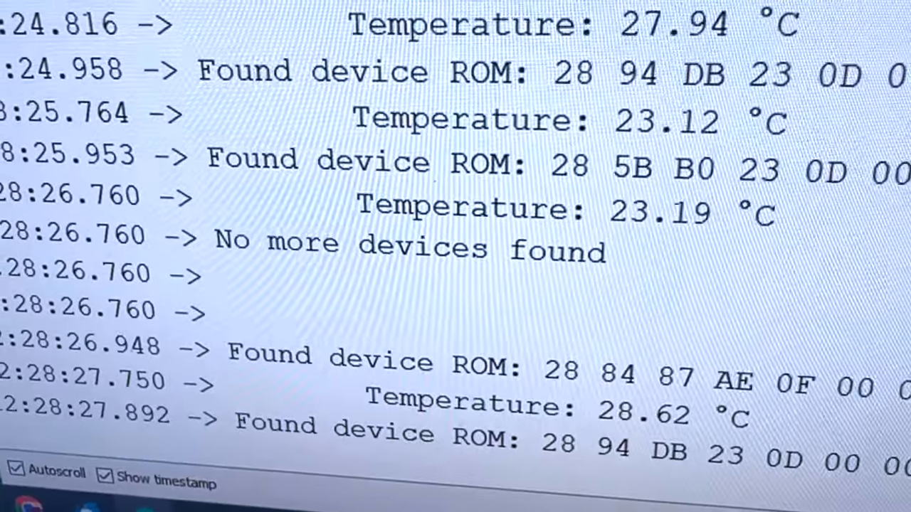
{"action": "scroll", "scroll_direction": "down", "scroll_amount": 3}
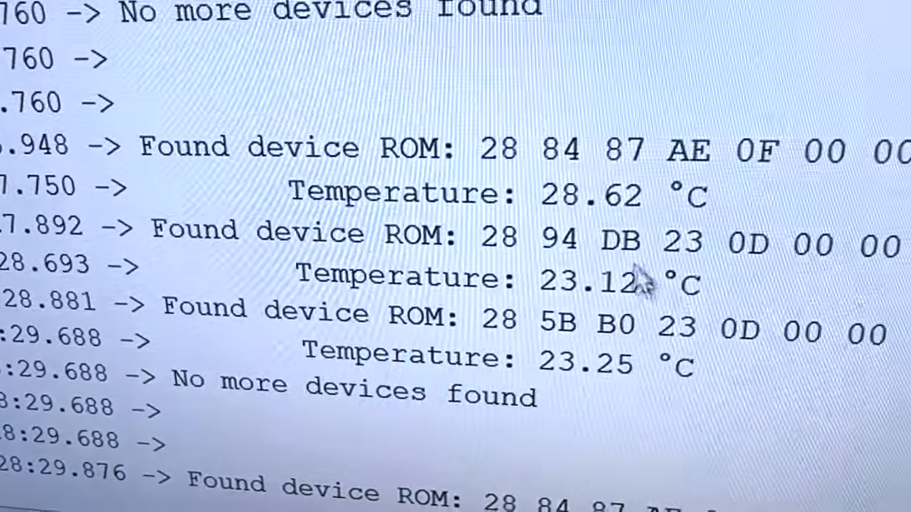
{"action": "scroll", "scroll_direction": "down", "scroll_amount": 3}
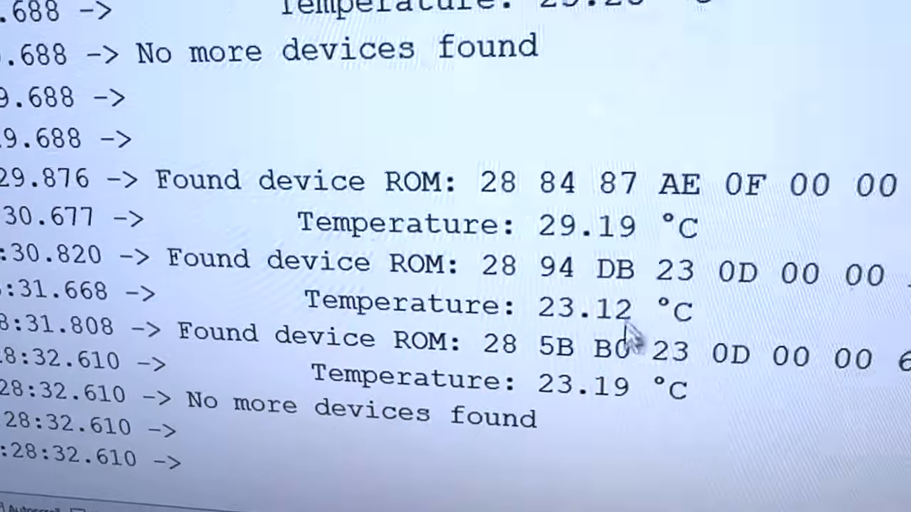
{"action": "scroll", "scroll_direction": "down", "scroll_amount": 3}
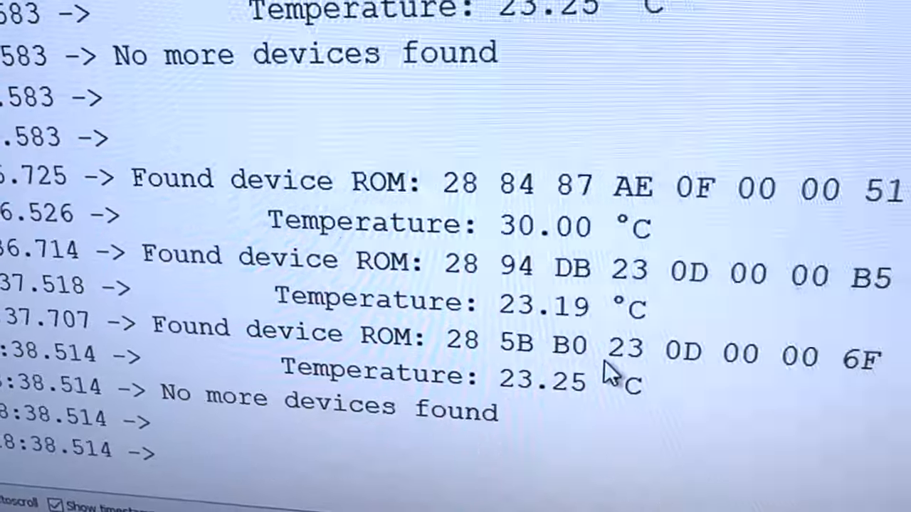
{"action": "scroll", "scroll_direction": "down", "scroll_amount": 3}
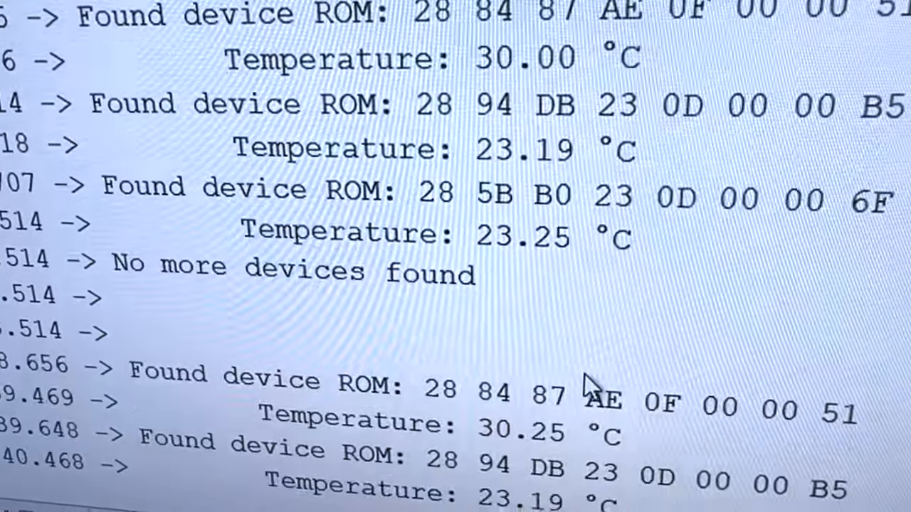